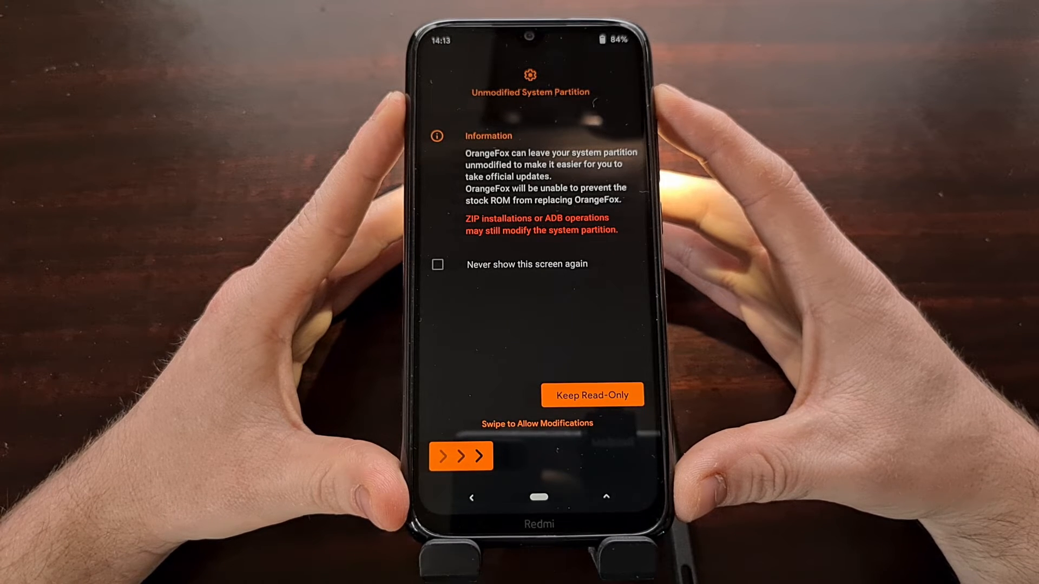
Enable 'Never show this screen again' on the Unmodified System Partition prompt
click(437, 264)
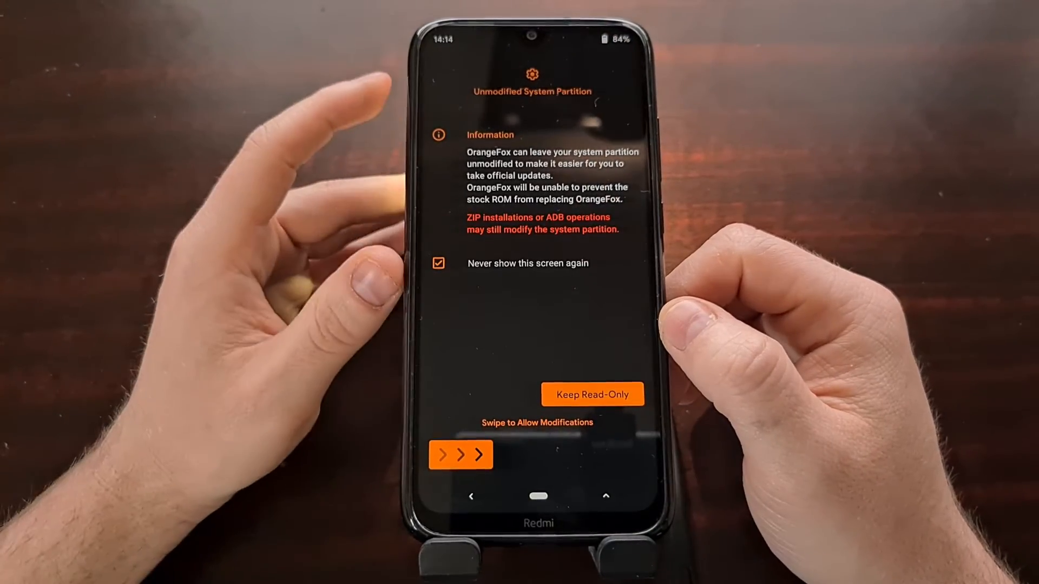